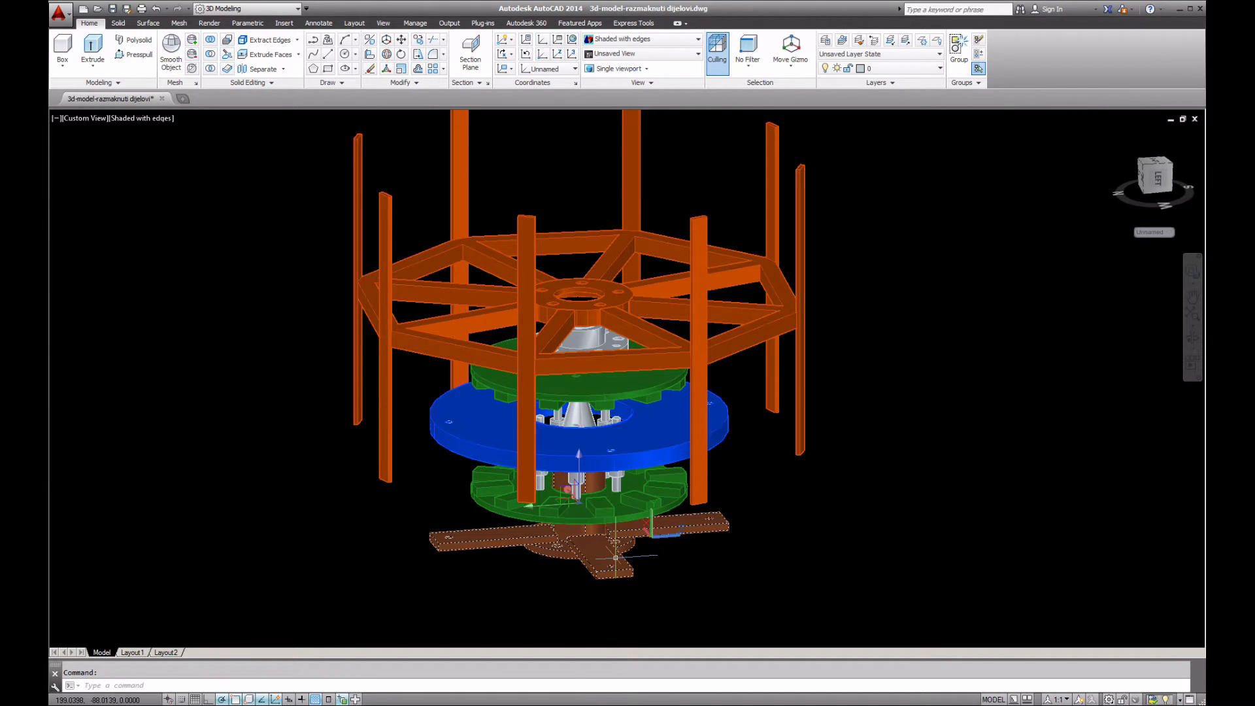
mouse_move(617, 555)
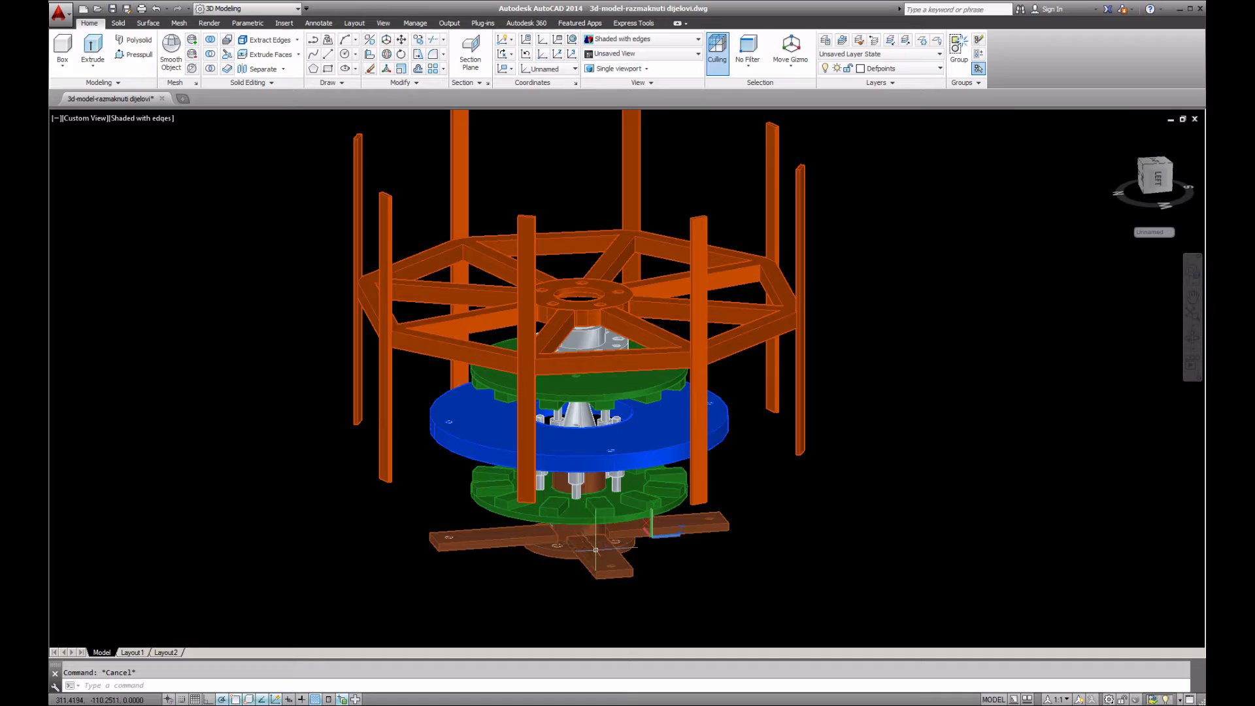
mouse_move(598, 559)
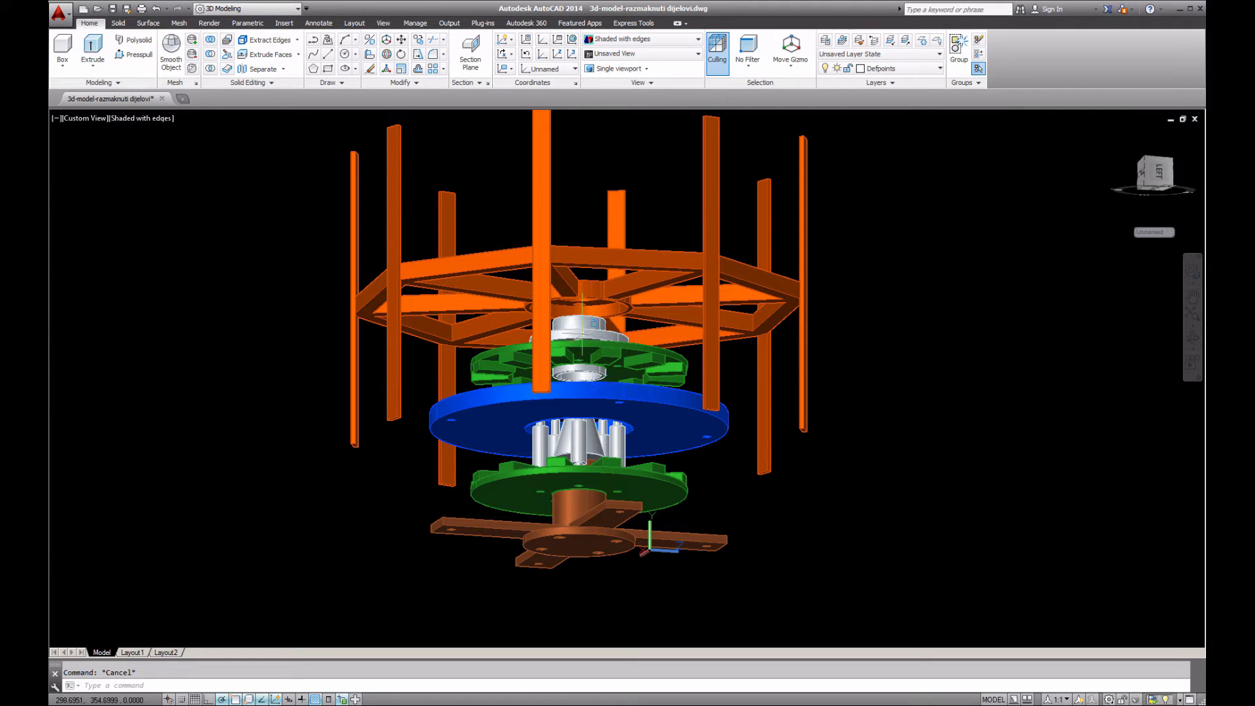
Zoom and pan so the stacked discs, hub and frame fill the viewport.
left_click(564, 356)
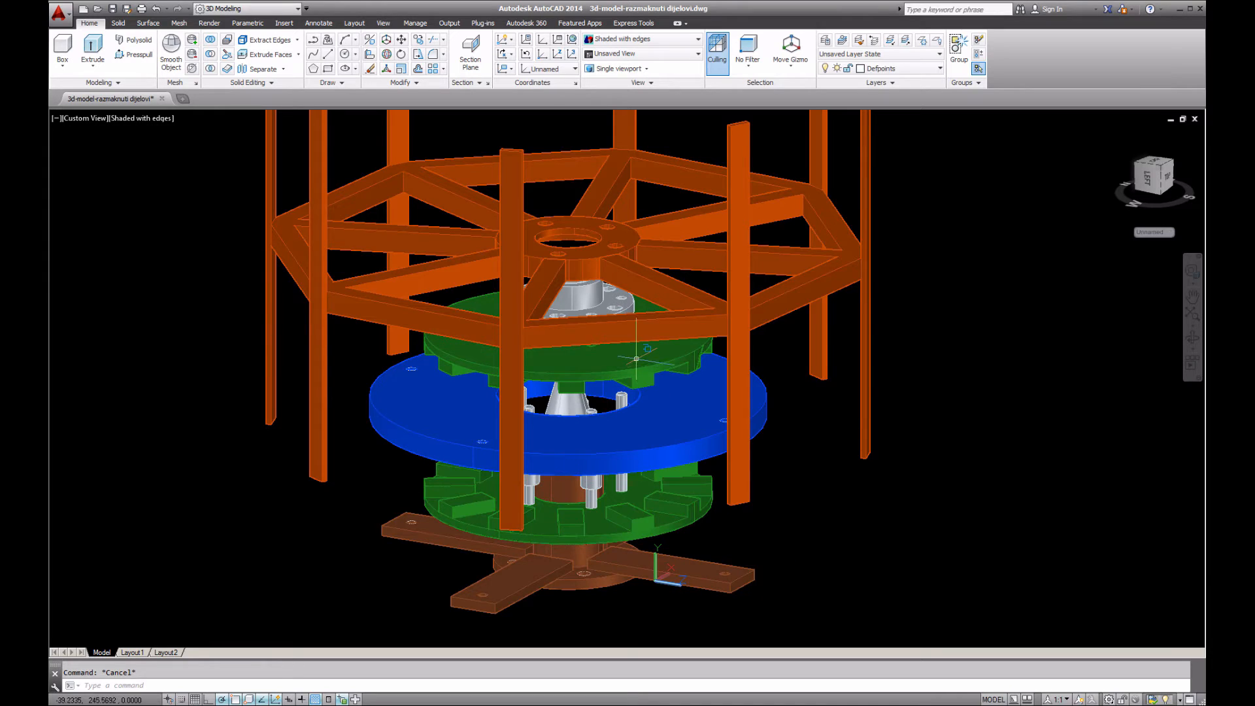
Close in on the hub, magnet ring and blue disc from a near-level side view.
left_click(632, 364)
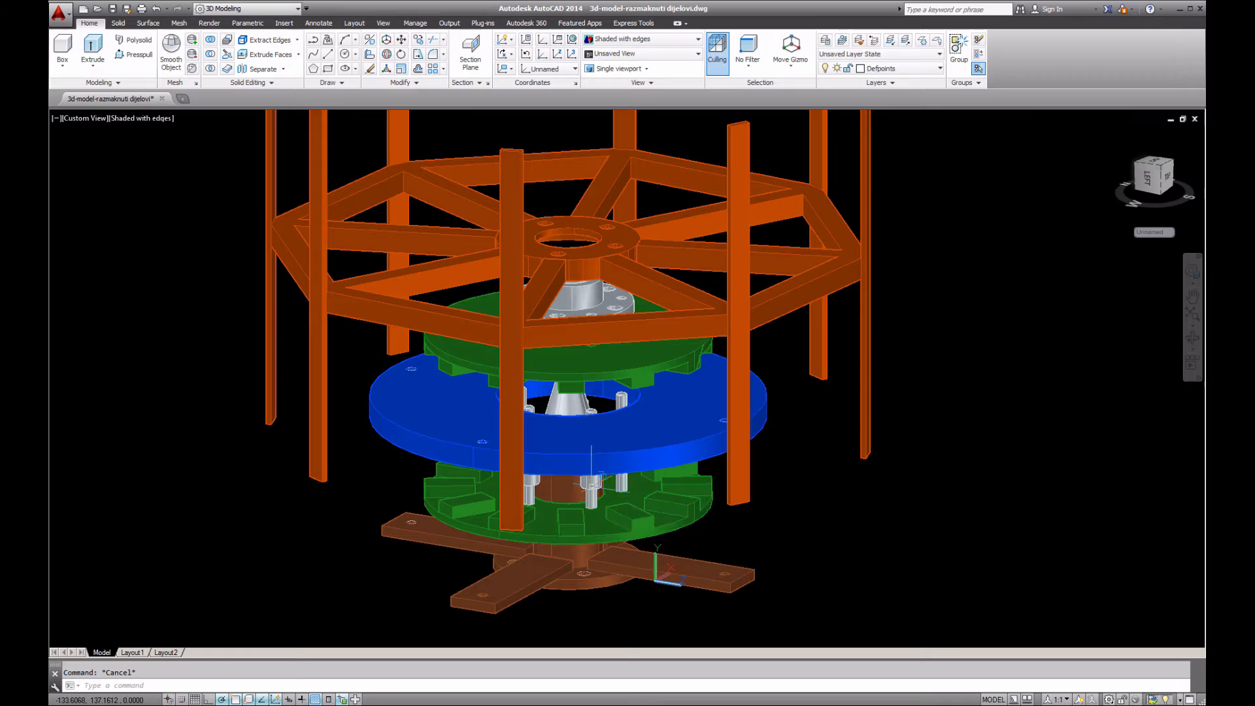
left_click(588, 300)
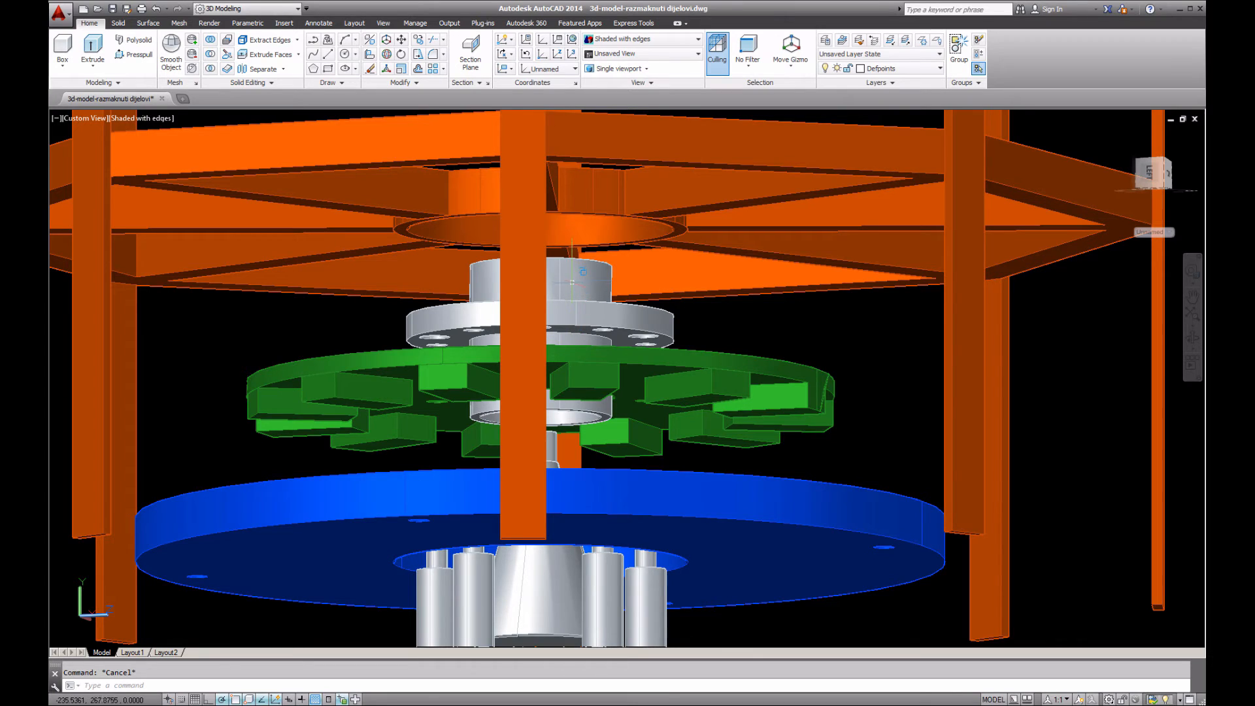
Orbit to view from above and zoom in on the wing frame's central hub plate.
left_click(553, 344)
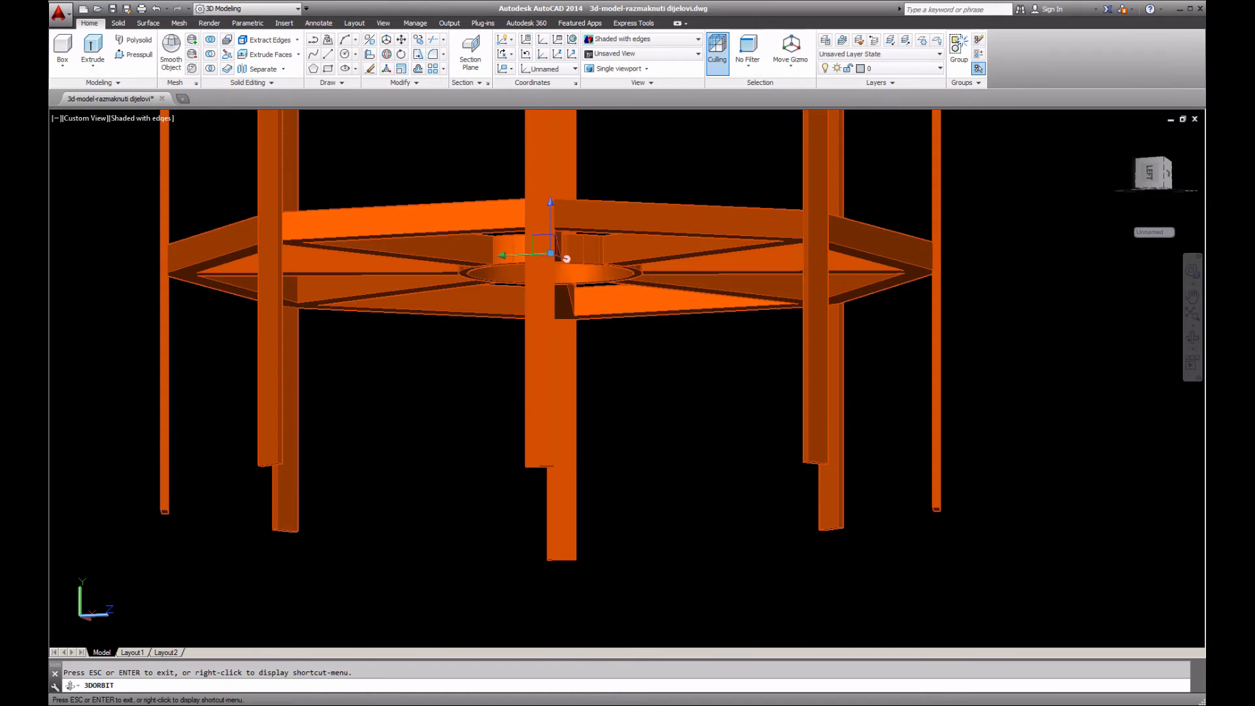
left_click_drag(550, 255, 608, 293)
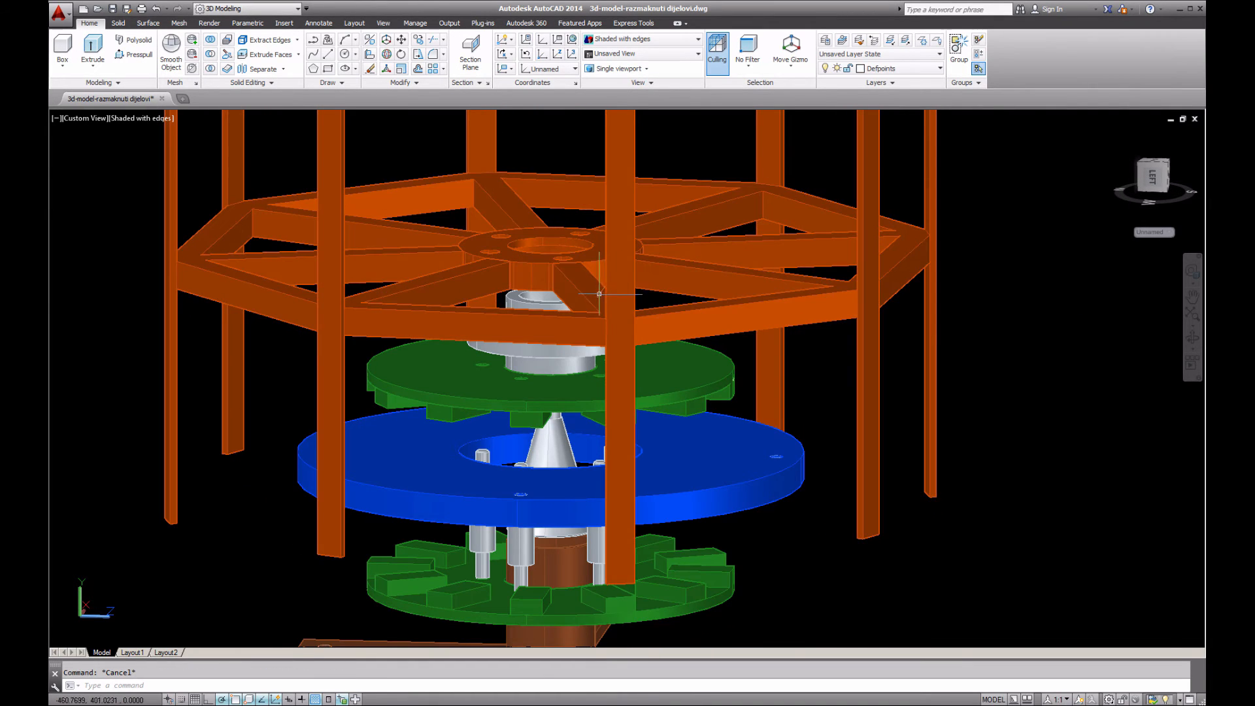
scroll("up", 3)
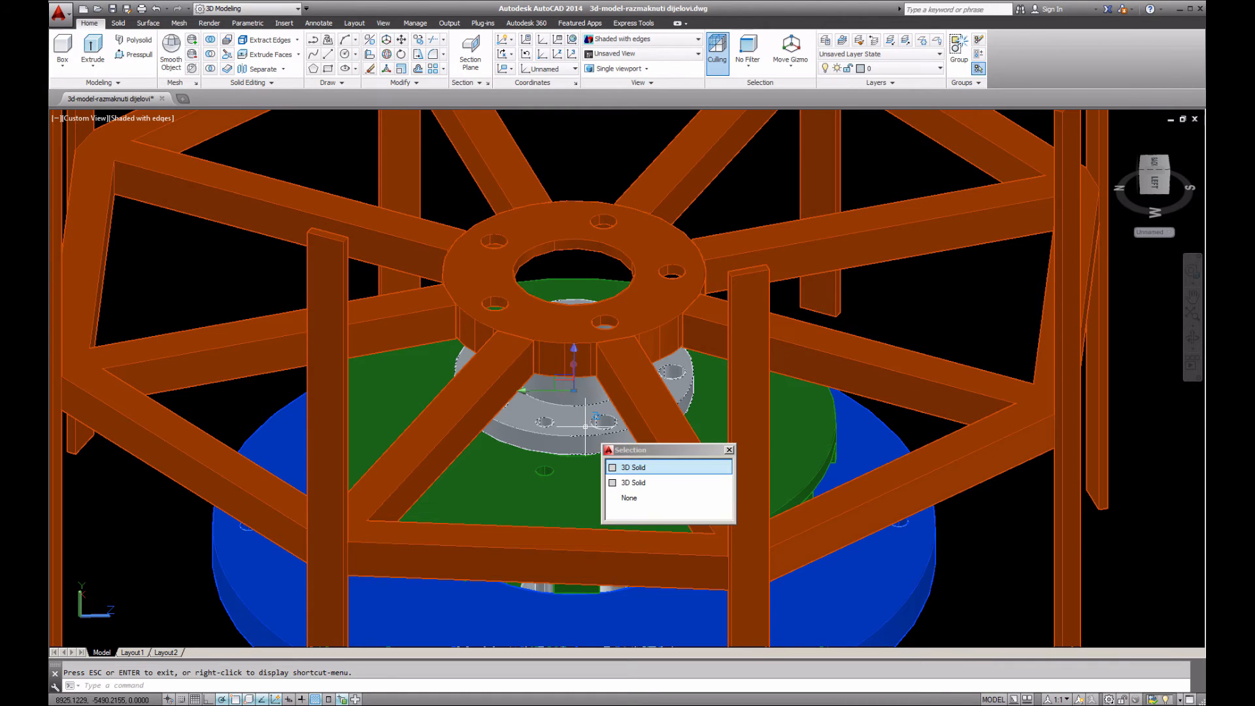
mouse_move(588, 416)
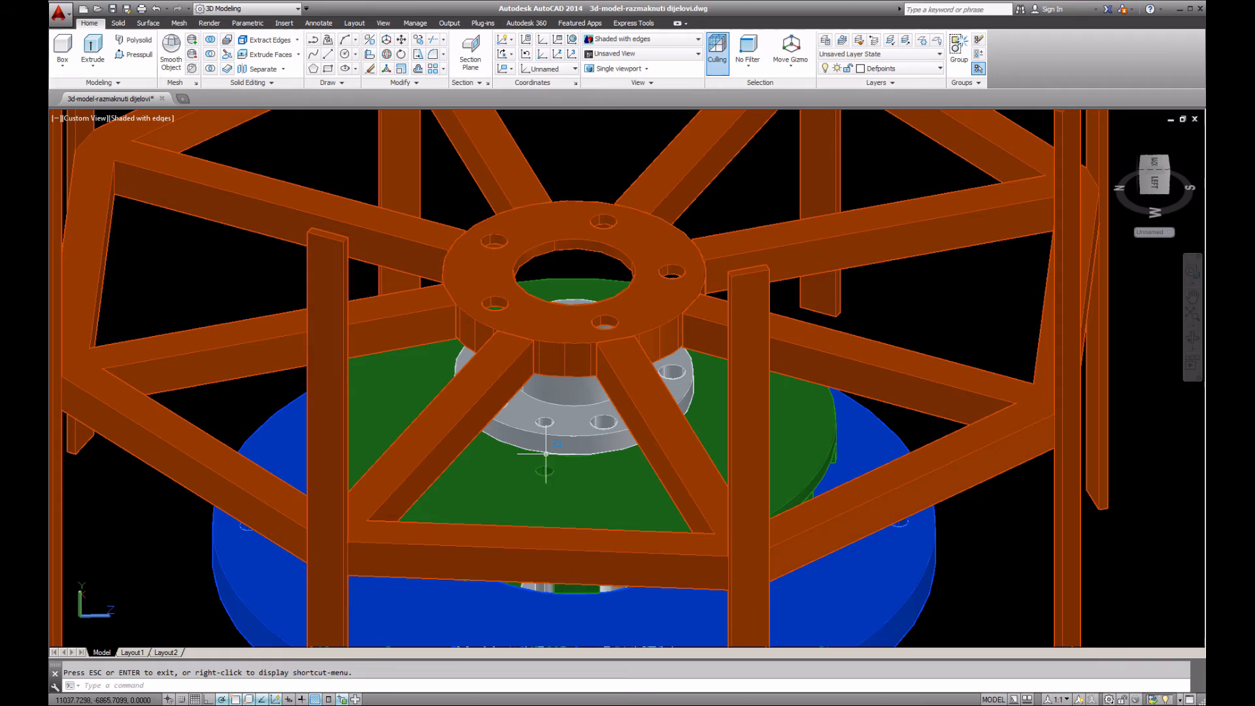
mouse_move(563, 456)
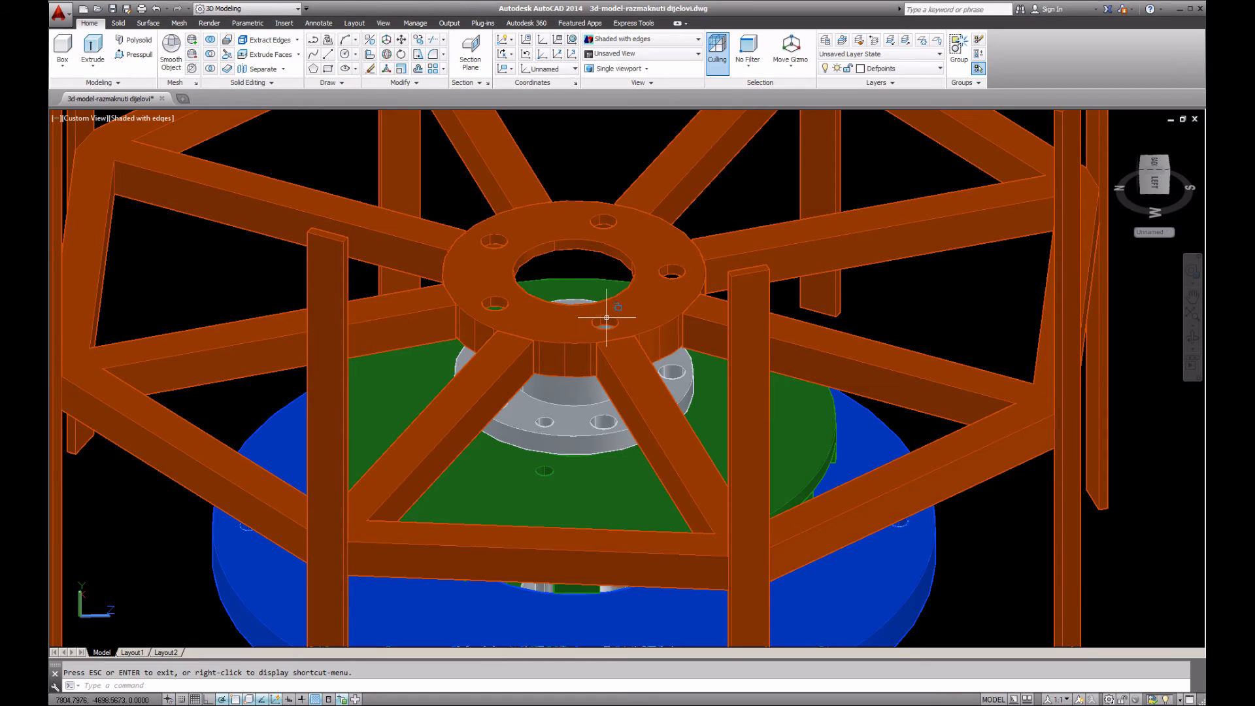
mouse_move(612, 419)
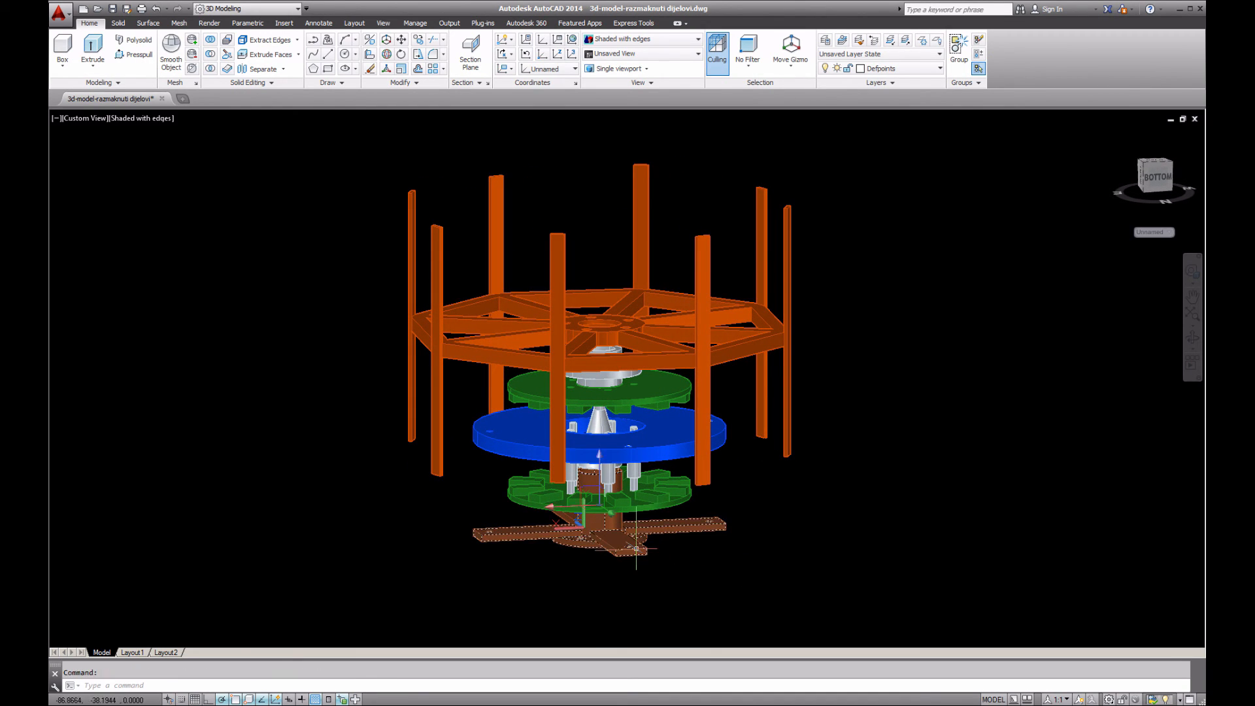
Orbit the whole exploded turbine to a slightly low side-on view showing part gaps.
left_click(880, 68)
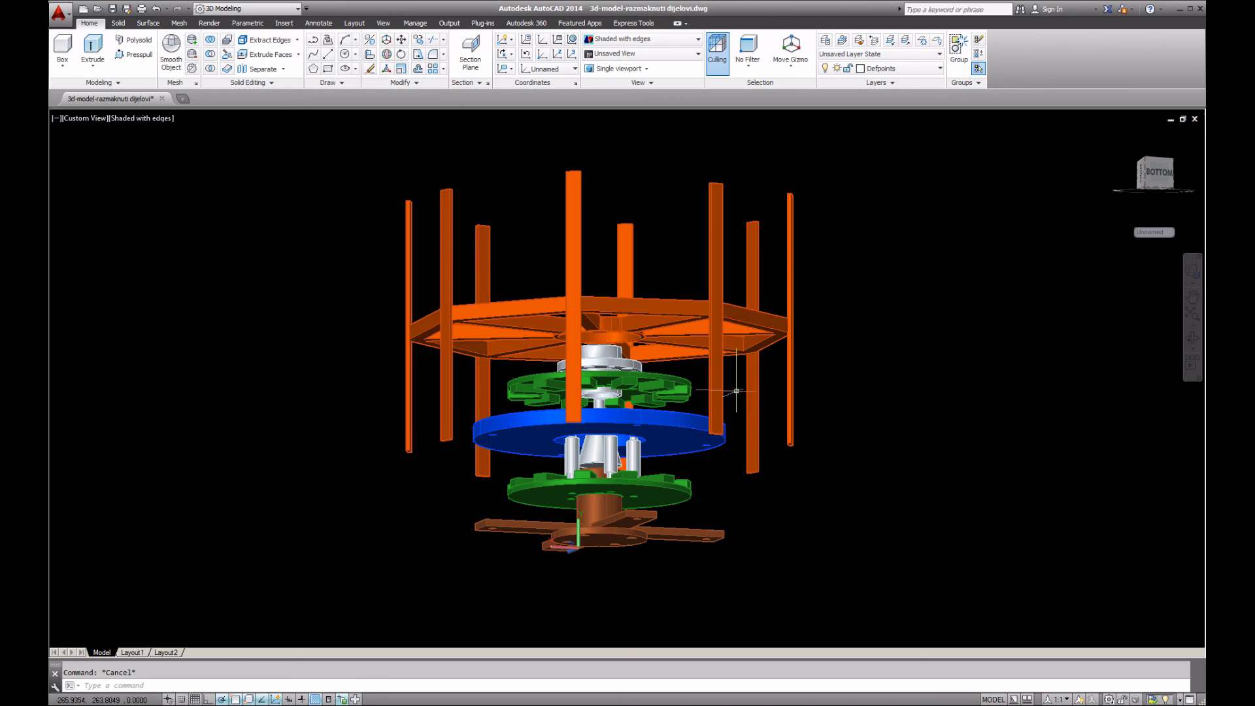
mouse_move(767, 400)
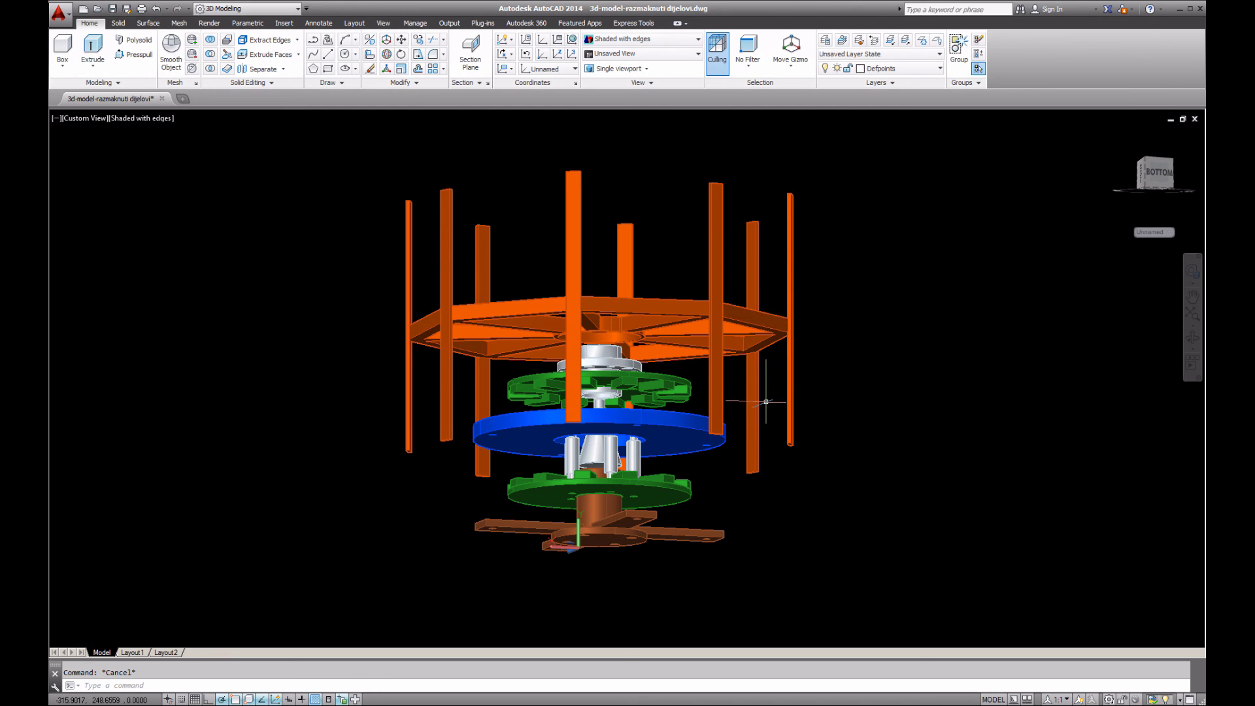